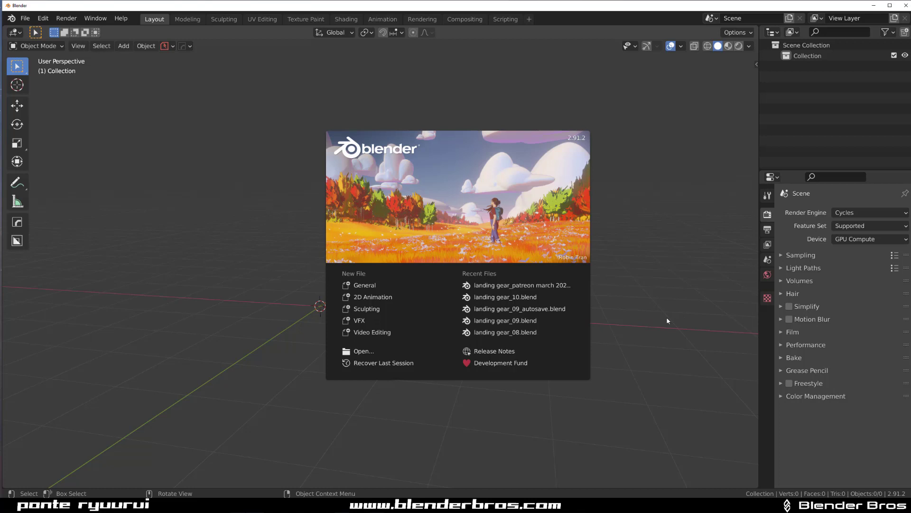
# Dismiss the splash screen to reach the default scene
pyautogui.click(209, 182)
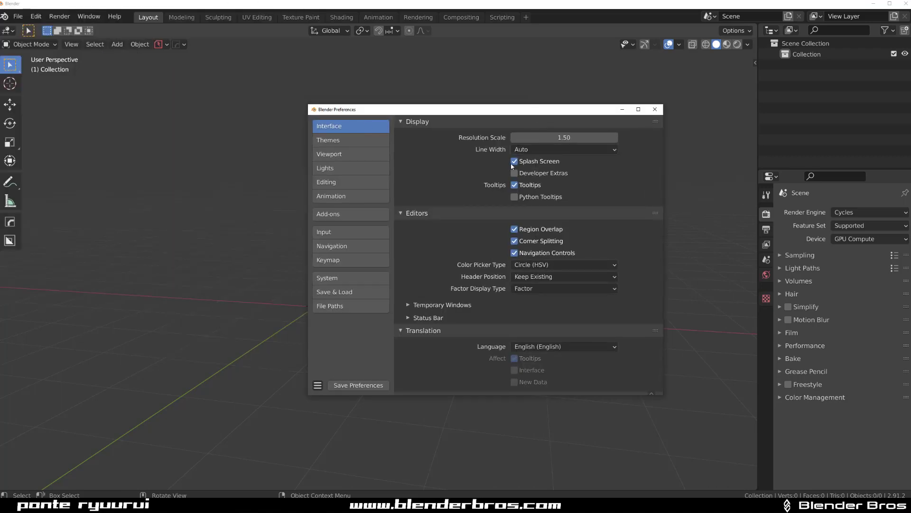
# Turn off the Splash Screen option under Interface > Display
pyautogui.click(514, 161)
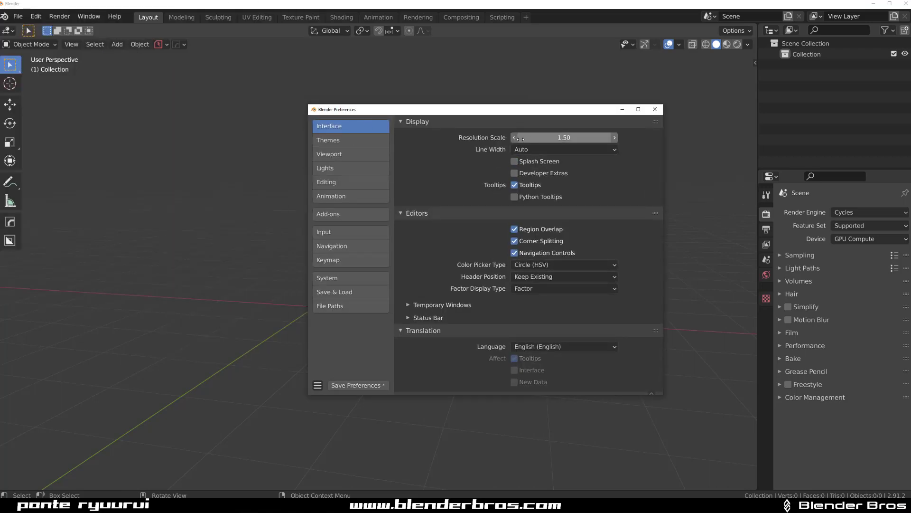
pyautogui.moveTo(532, 175)
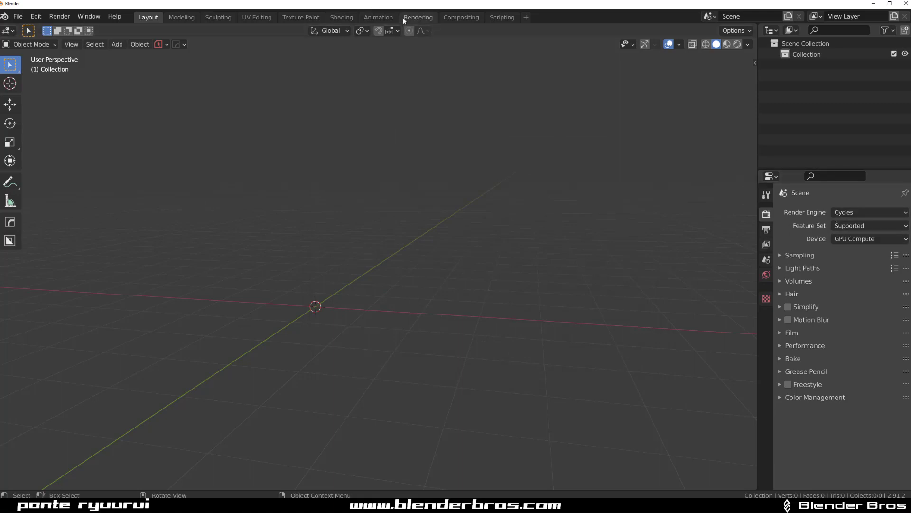
# Turn off Tooltips under Interface > Display via Edit > Preferences, then dismiss the window
pyautogui.click(36, 16)
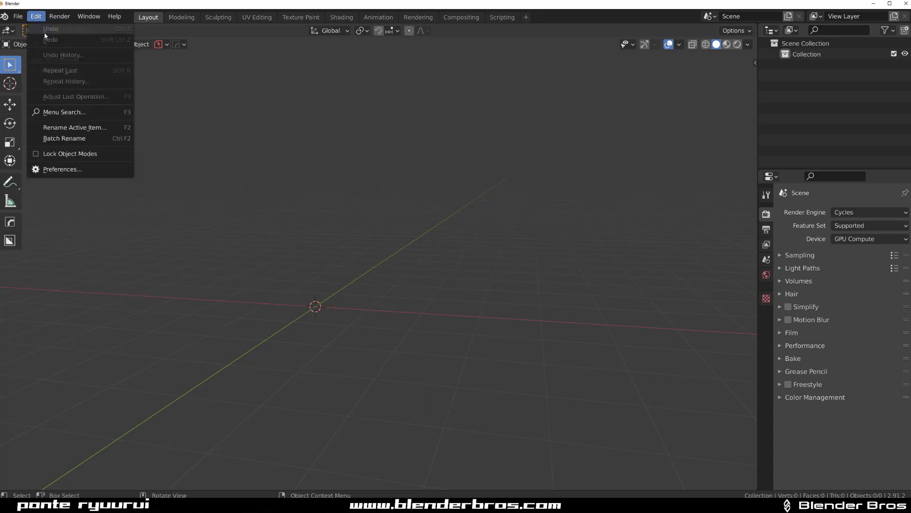
pyautogui.click(61, 169)
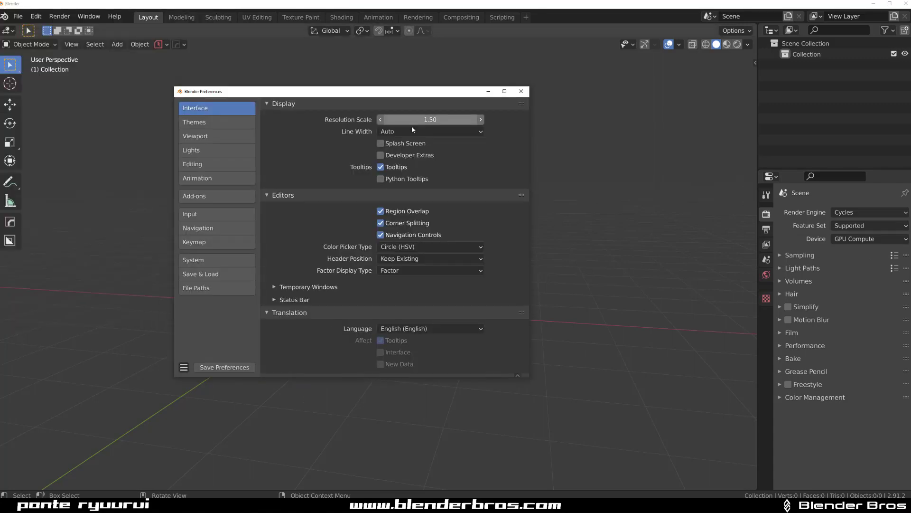
pyautogui.click(380, 167)
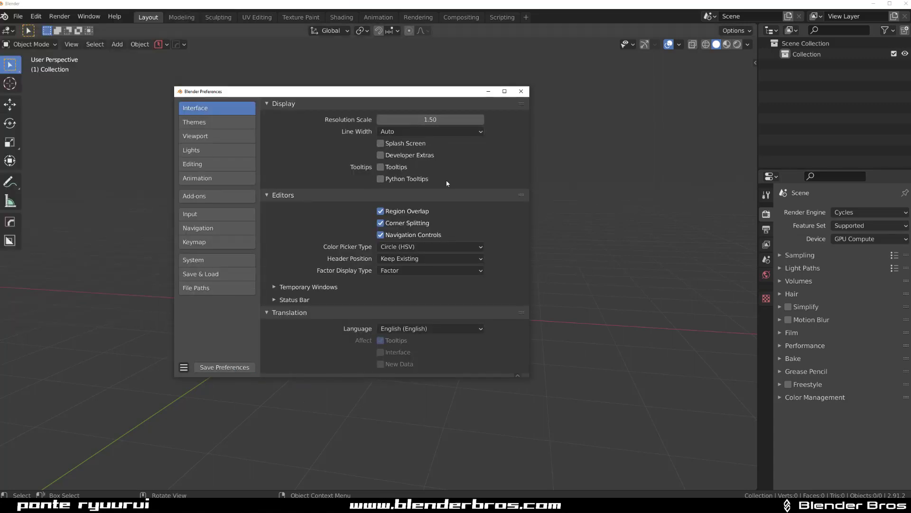
pyautogui.click(519, 91)
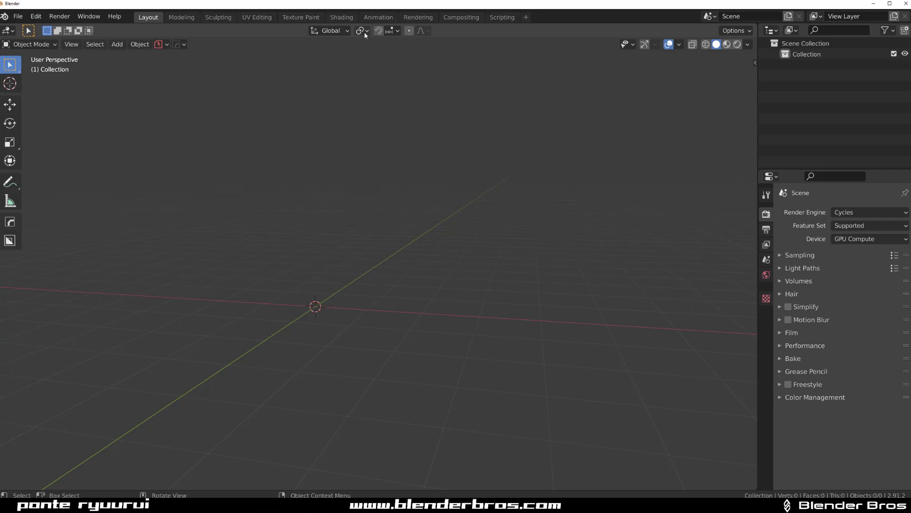
pyautogui.moveTo(388, 31)
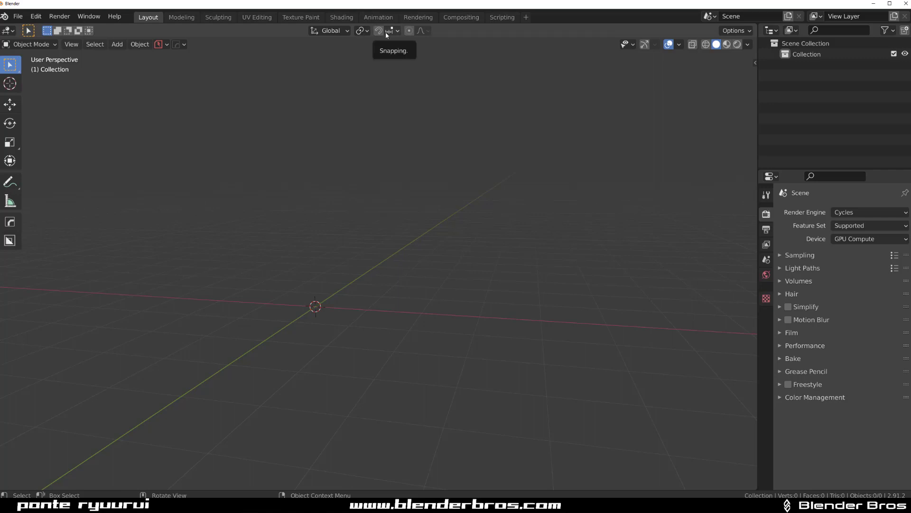
# Save the current setup via File > Defaults > Save Startup File
pyautogui.click(17, 16)
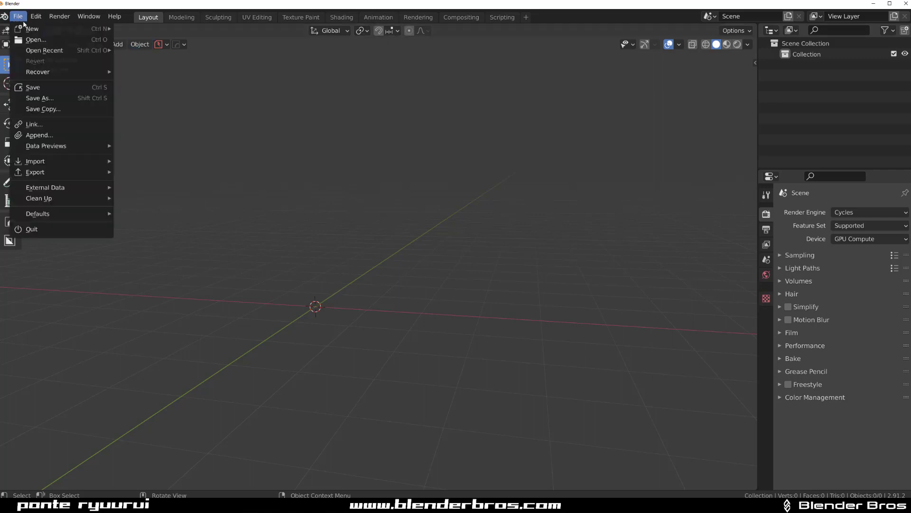
pyautogui.click(37, 213)
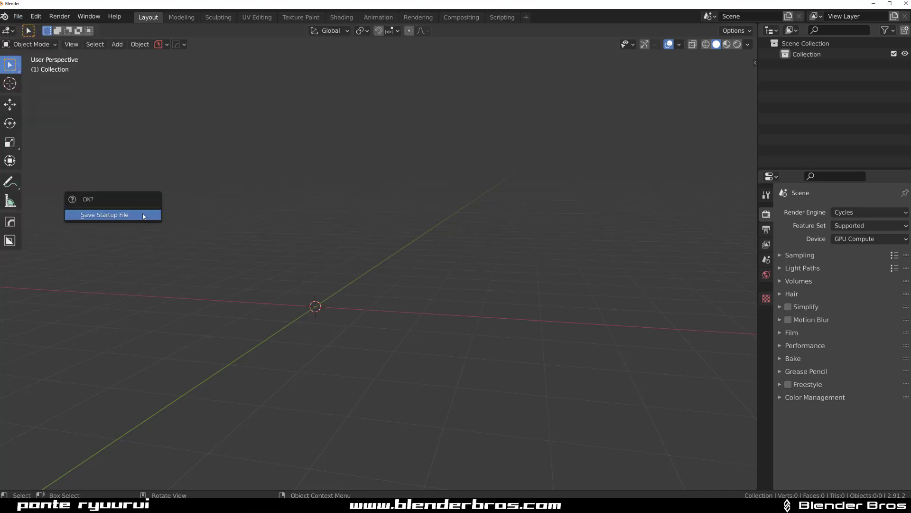